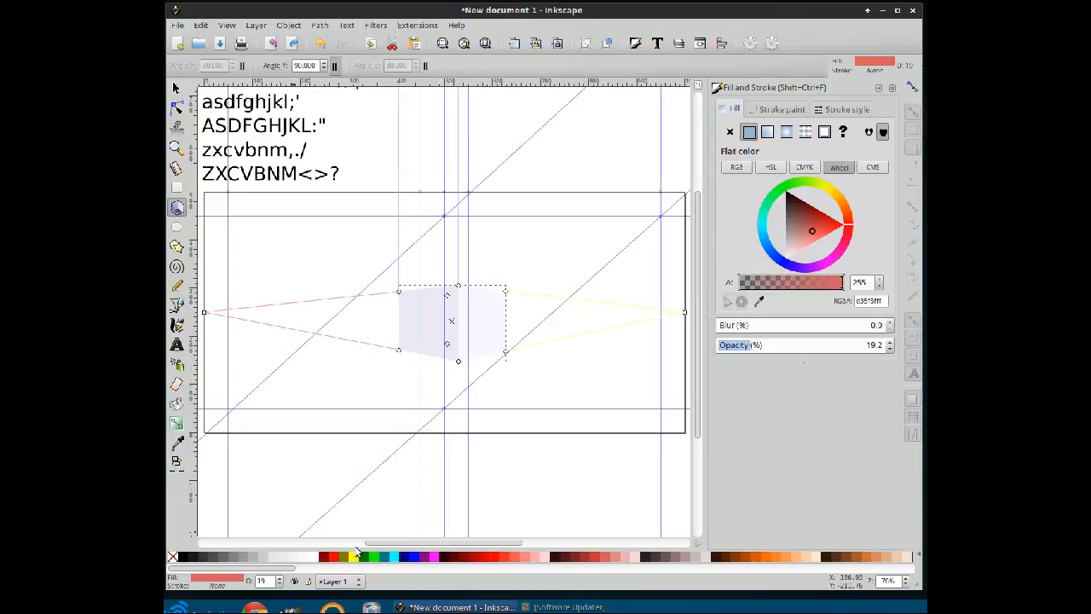
Try dark blue, red and teal fills on the 3D box from the palette
{"action": "left_click", "coordinate": [331, 556]}
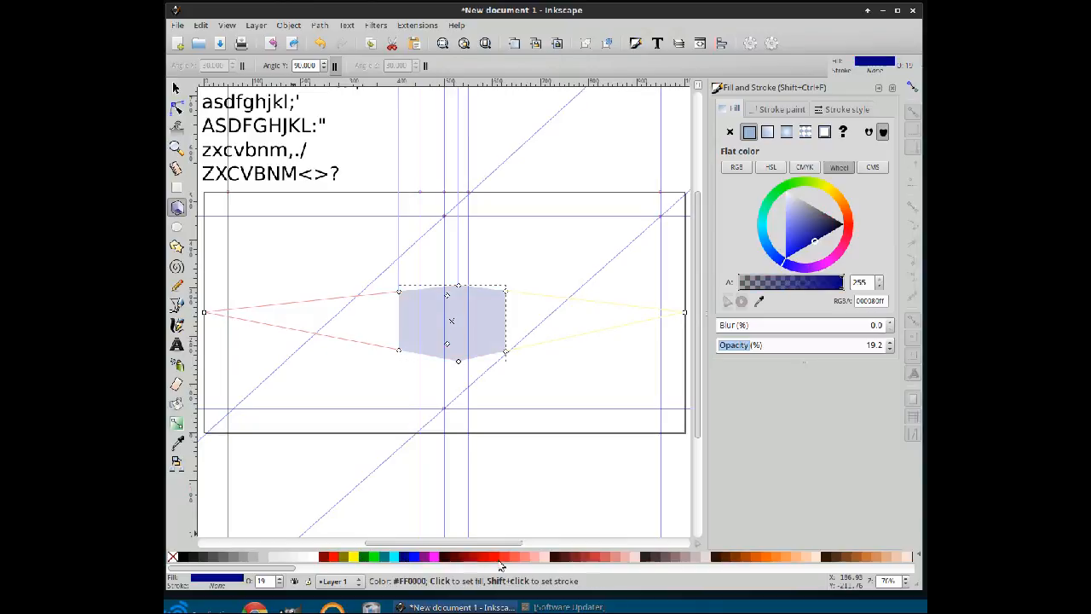
{"action": "left_click", "coordinate": [498, 555]}
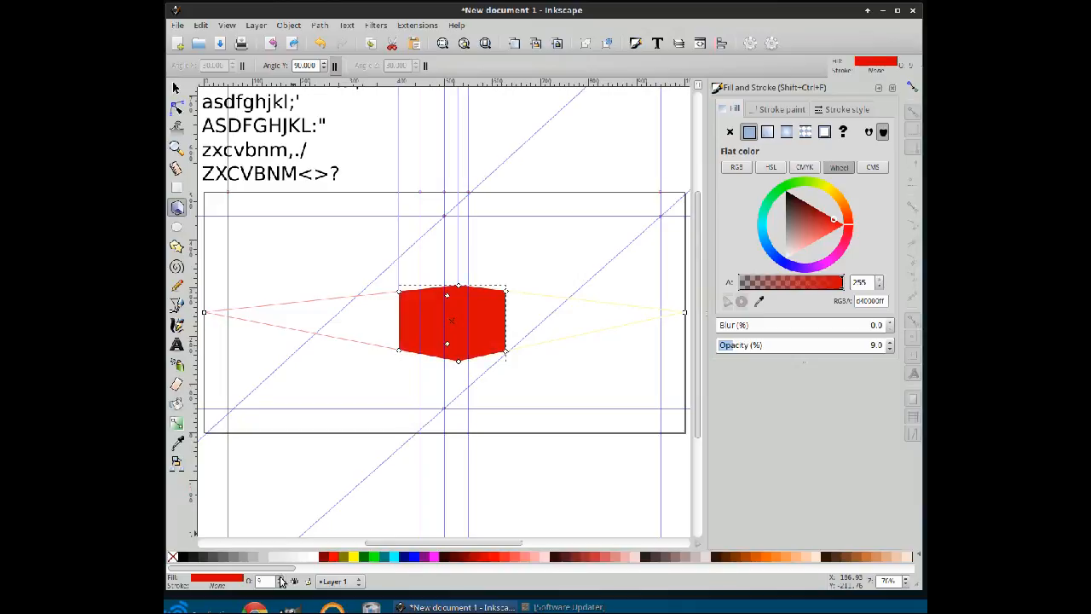
{"action": "left_click", "coordinate": [373, 556]}
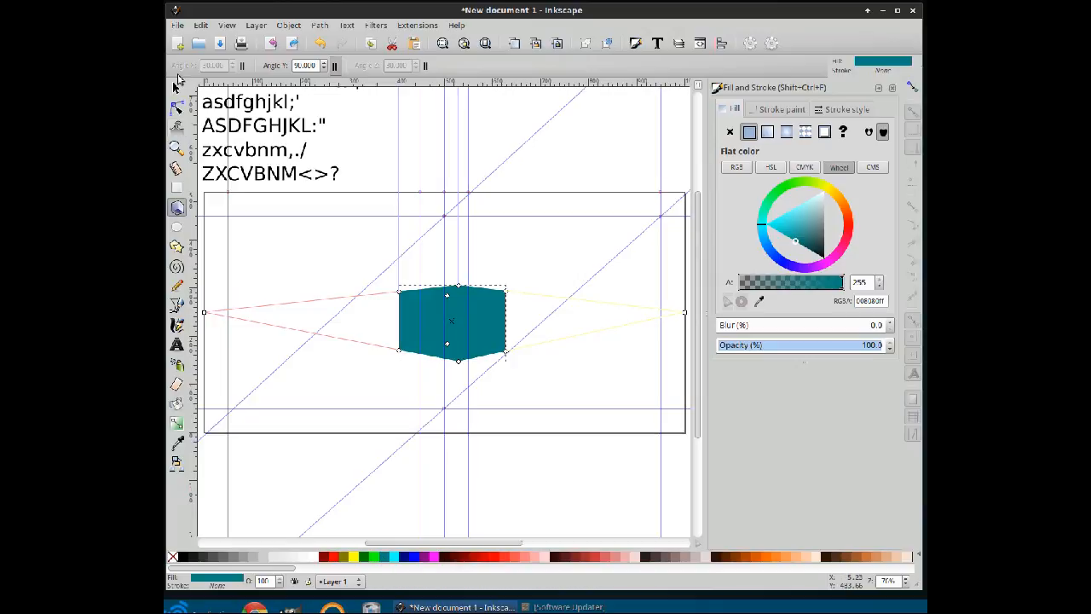
Reselect the box as a whole and settle on a solid magenta fill
{"action": "left_click", "coordinate": [177, 88]}
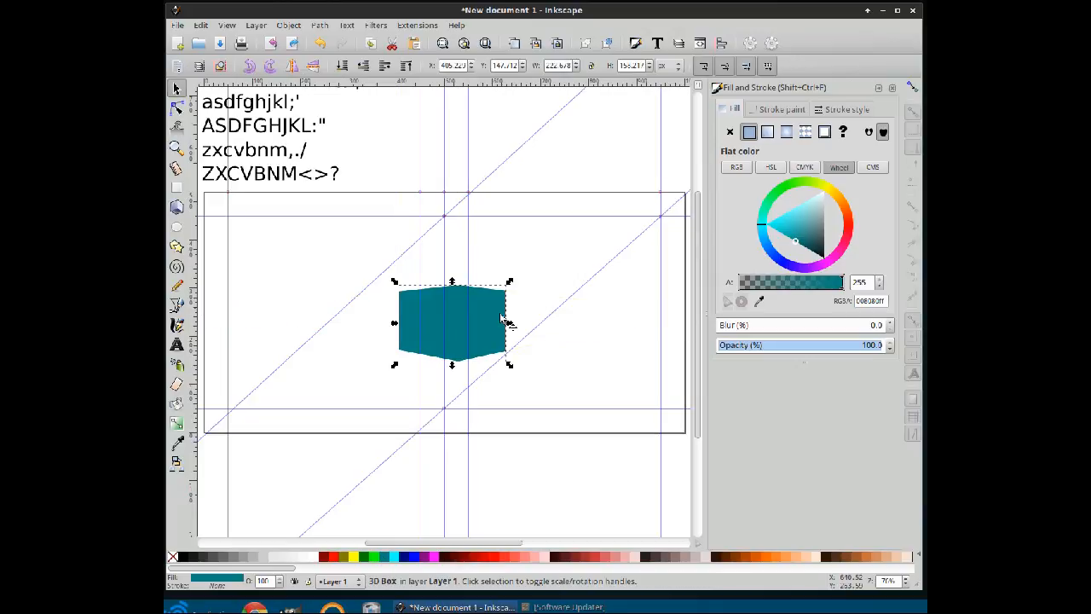
{"action": "left_click", "coordinate": [178, 208]}
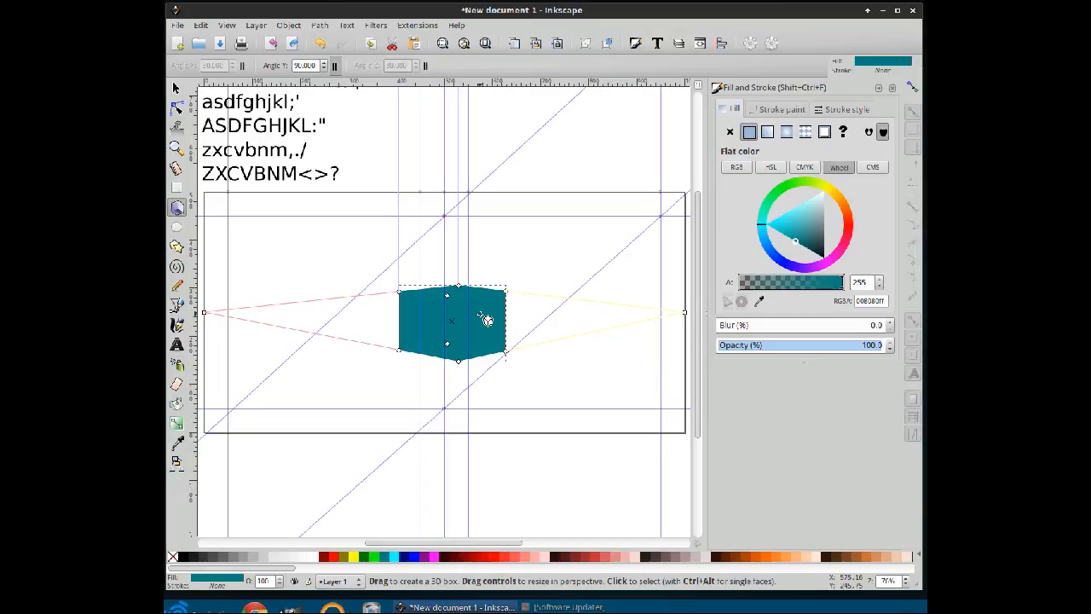
{"action": "mouse_move", "coordinate": [491, 419]}
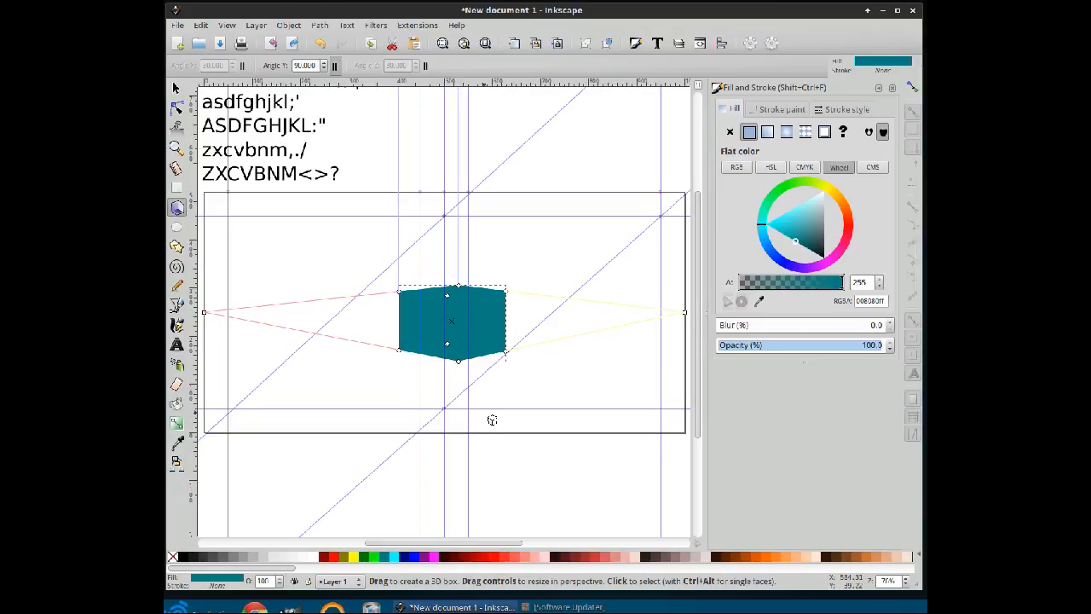
{"action": "left_click", "coordinate": [330, 556]}
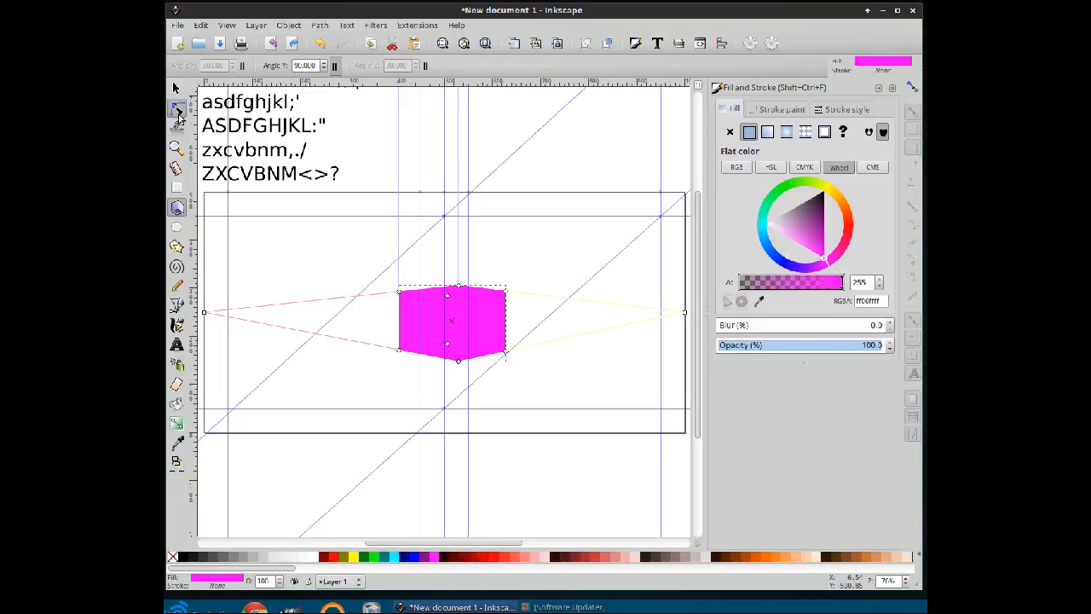
Fill the box's right face dark green and its front face olive
{"action": "left_click", "coordinate": [177, 107]}
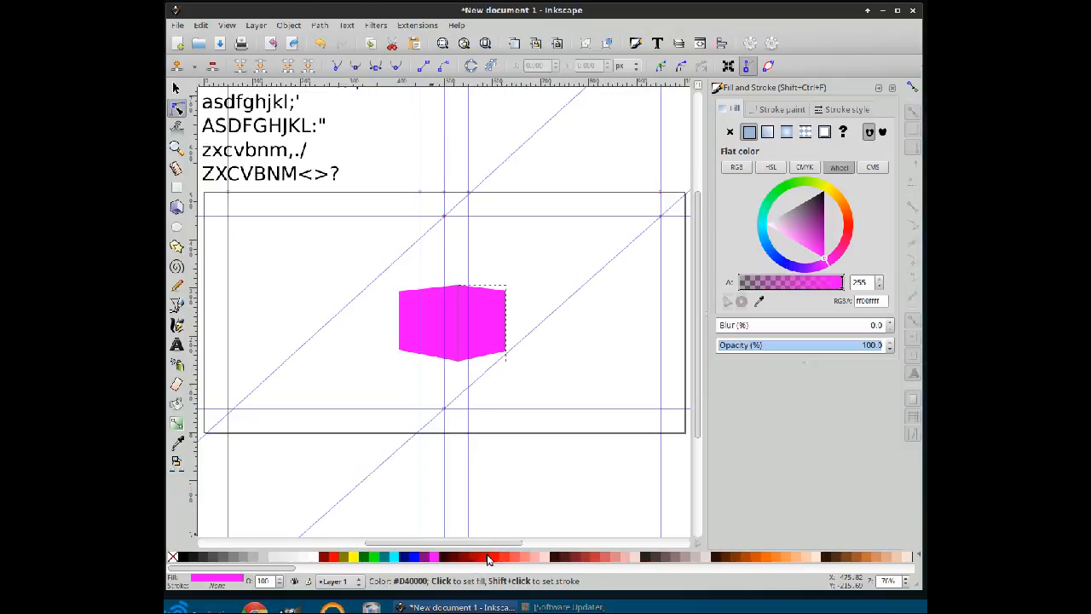
{"action": "left_click", "coordinate": [378, 555]}
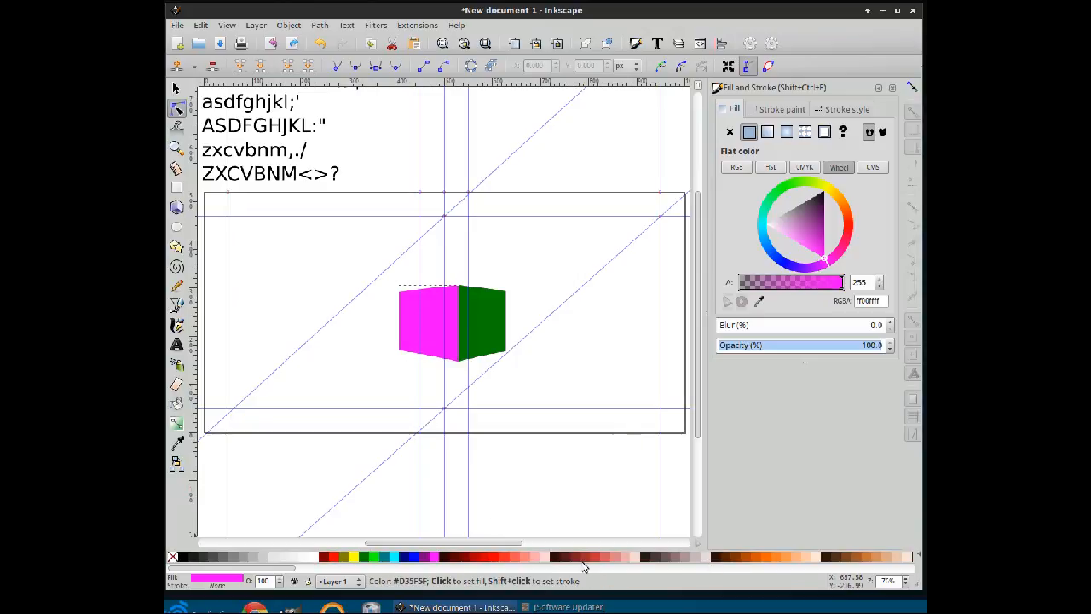
{"action": "left_click", "coordinate": [346, 556]}
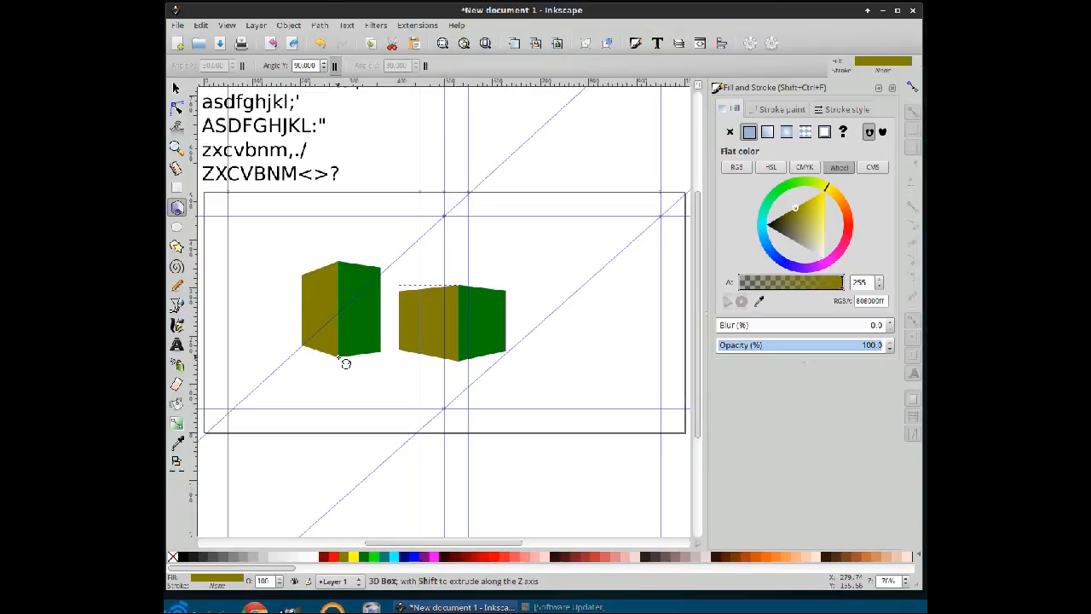
Draw a second 3D box and reshape it taller so its top face shows
{"action": "left_click", "coordinate": [341, 307]}
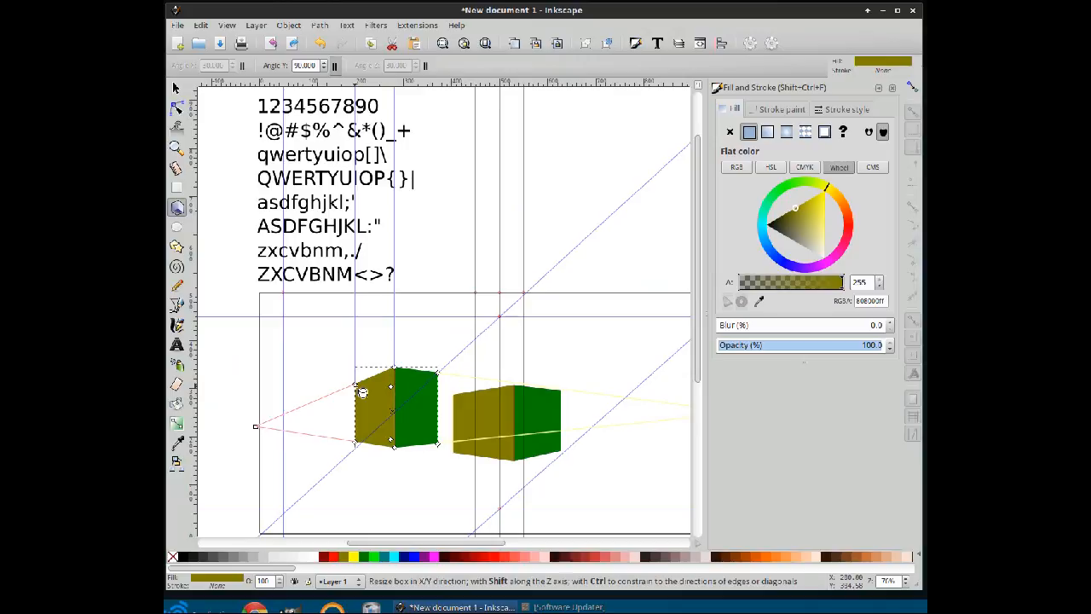
{"action": "mouse_move", "coordinate": [442, 556]}
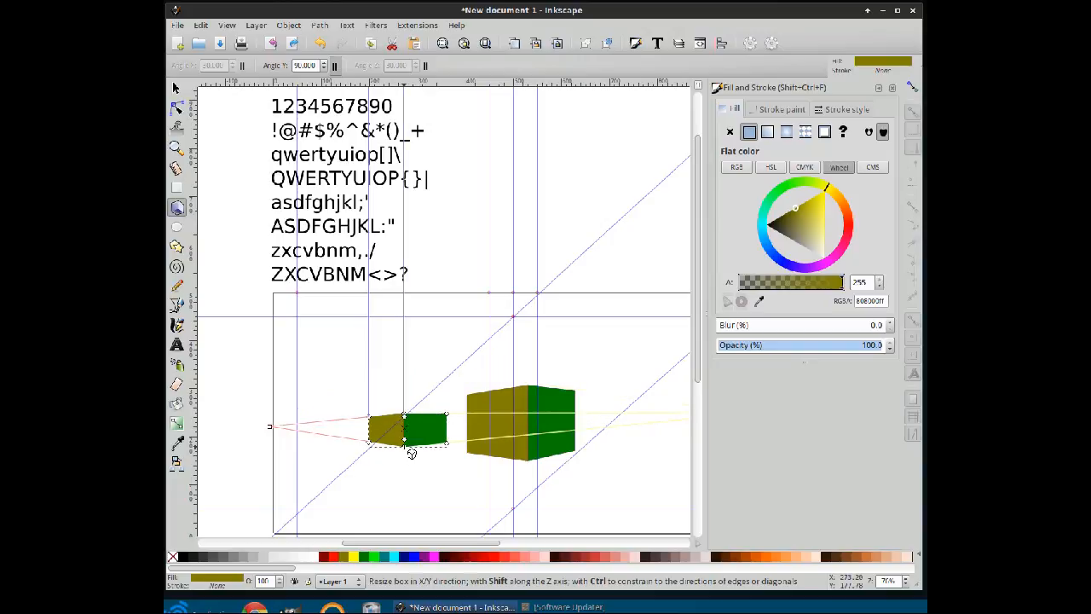
{"action": "left_click_drag", "start_coordinate": [403, 446], "coordinate": [407, 491]}
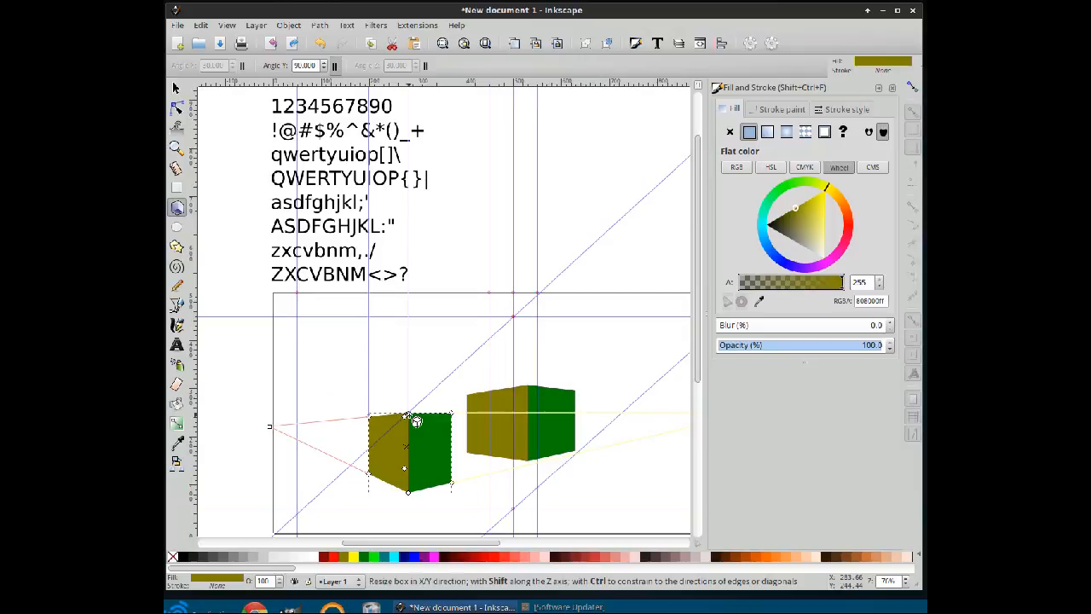
{"action": "left_click_drag", "start_coordinate": [409, 423], "coordinate": [405, 461]}
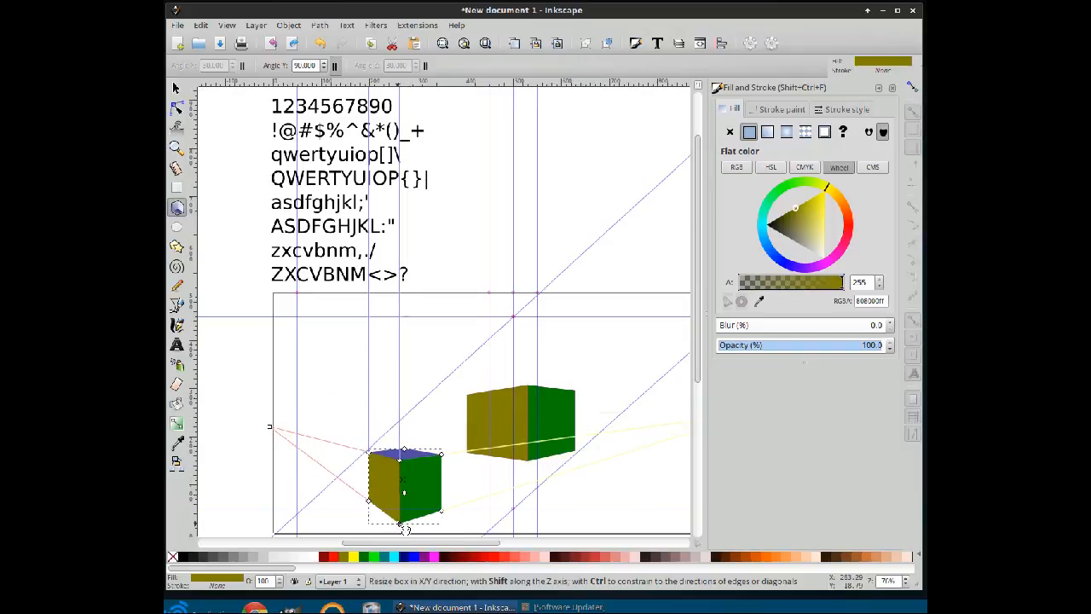
Move the new box up beside the first one with the Selector tool
{"action": "left_click", "coordinate": [175, 88]}
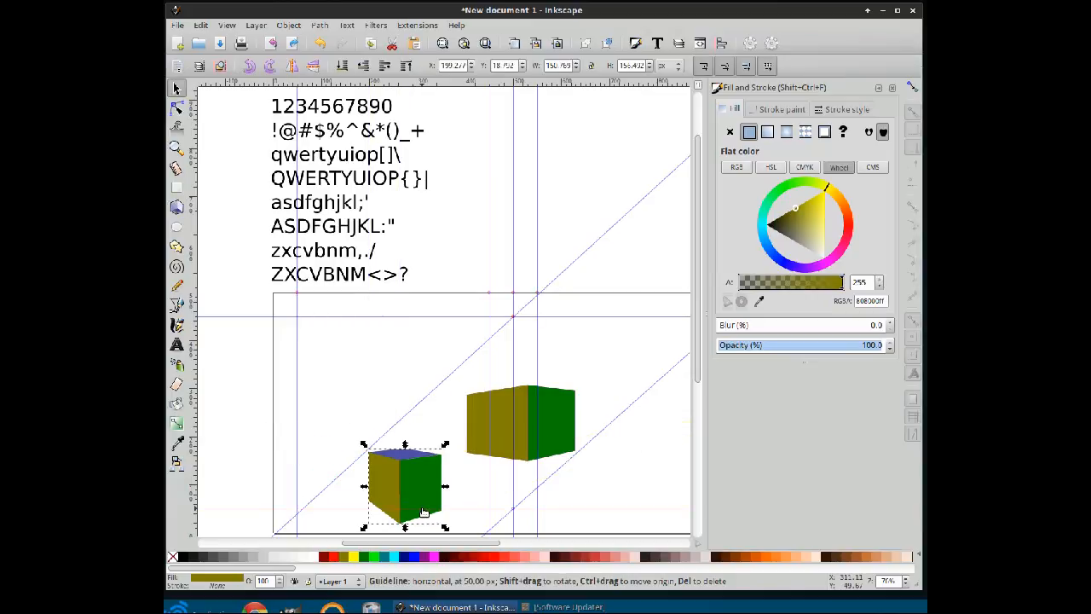
{"action": "left_click_drag", "start_coordinate": [405, 486], "coordinate": [361, 401]}
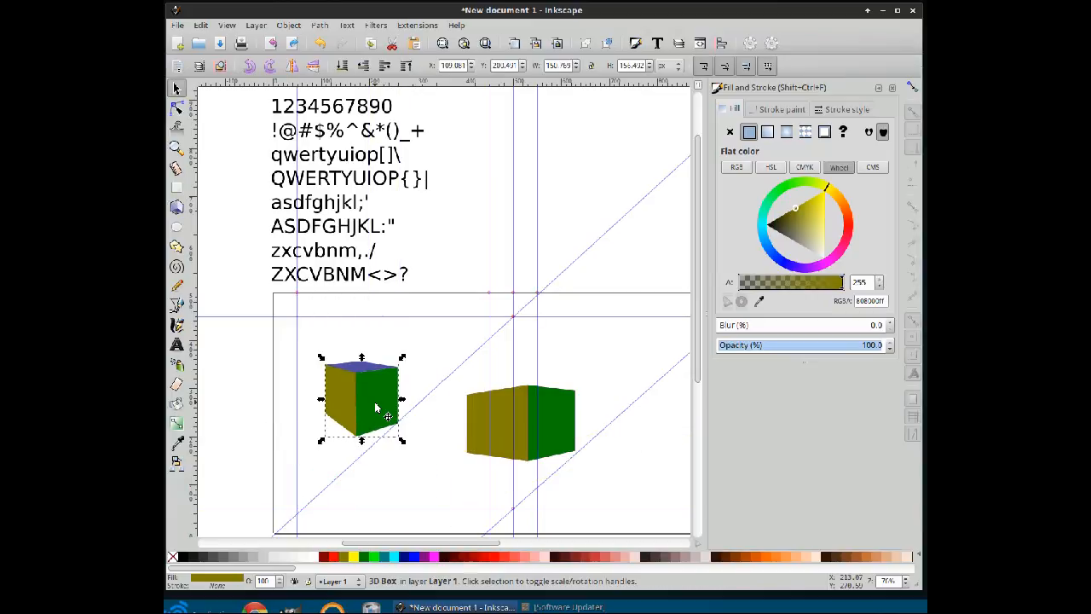
{"action": "left_click", "coordinate": [177, 108]}
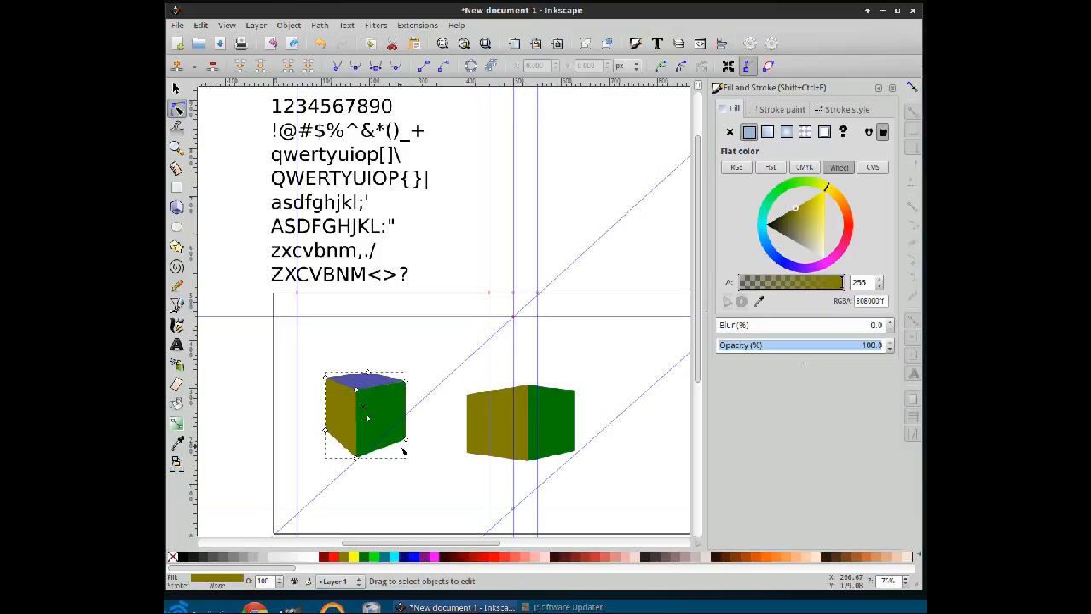
{"action": "mouse_move", "coordinate": [405, 358]}
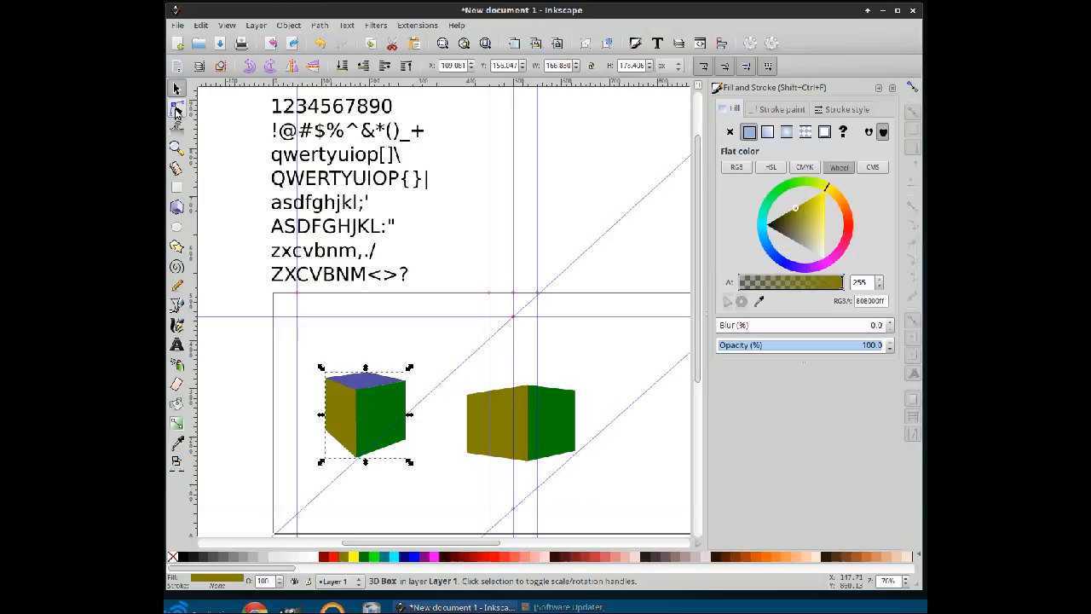
{"action": "mouse_move", "coordinate": [218, 163]}
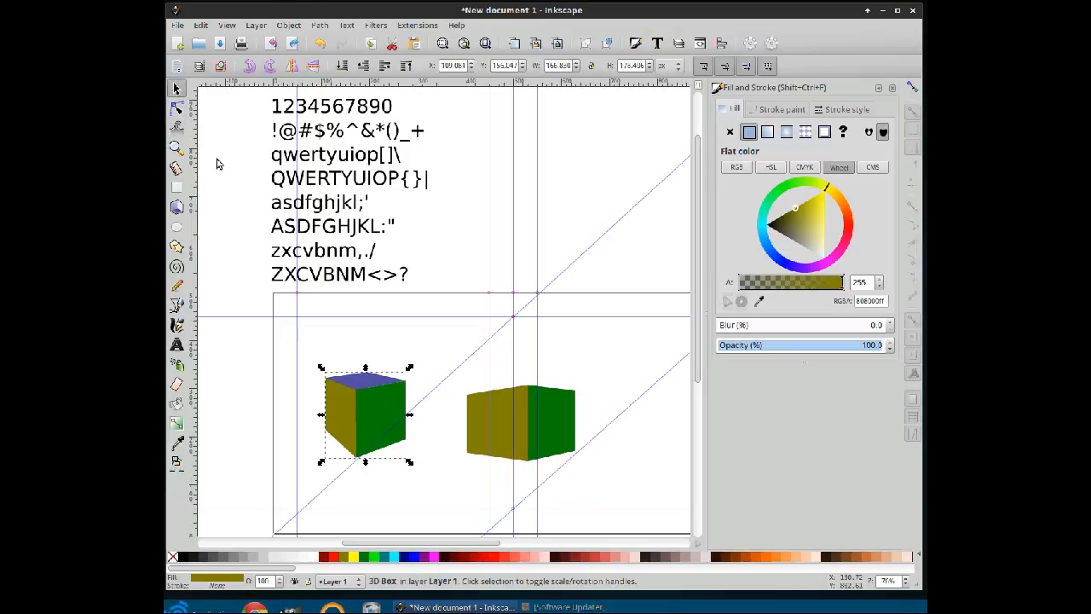
Colour the newer box's top face pink, leaving magenta sides
{"action": "left_click", "coordinate": [176, 206]}
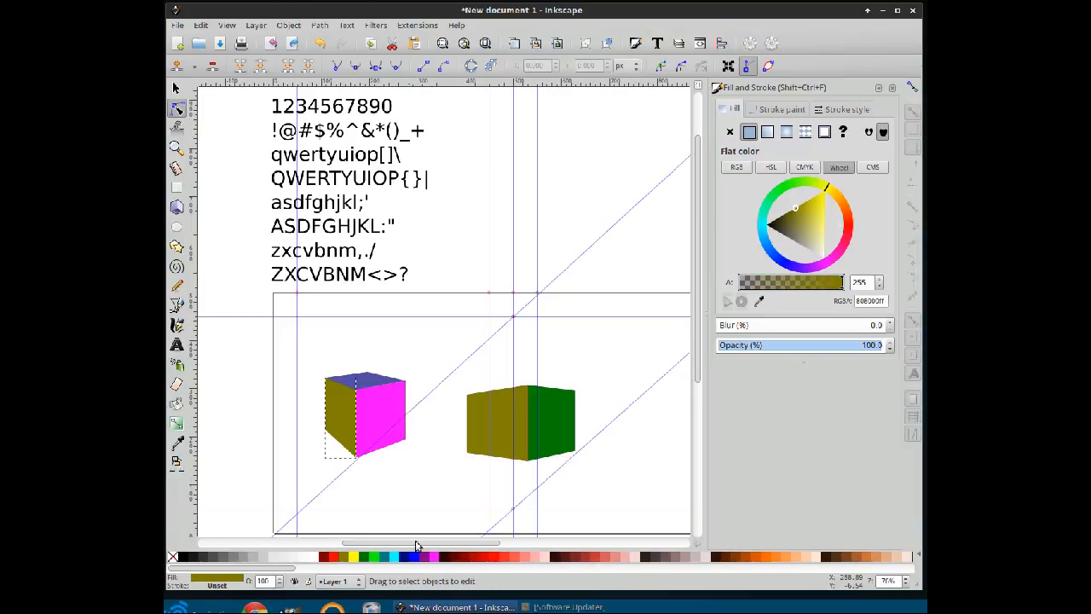
{"action": "left_click", "coordinate": [371, 388]}
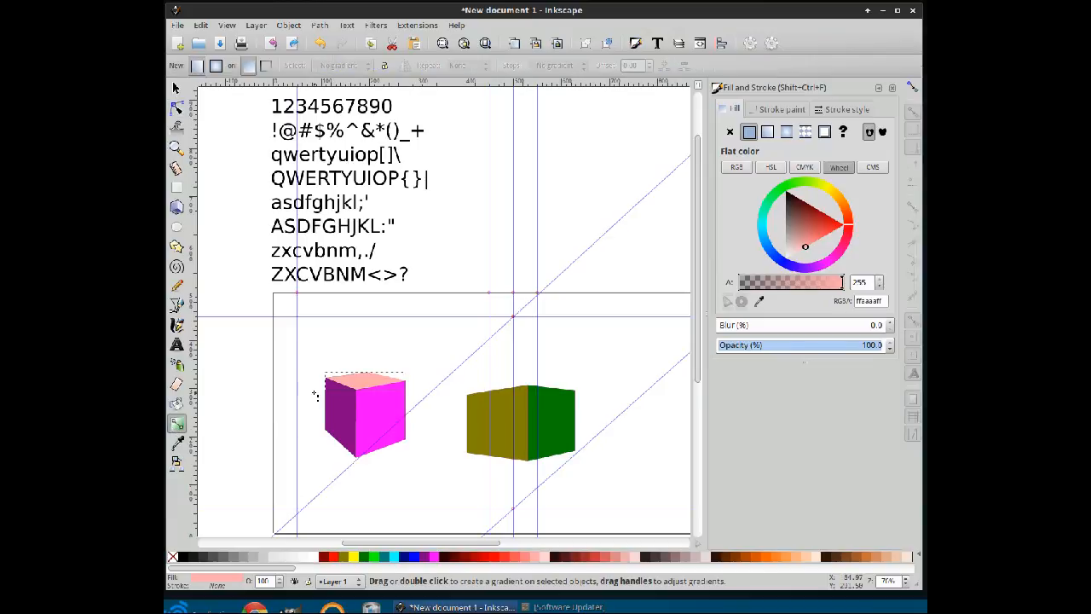
Add a linear magenta gradient on the left face with its end stop transparent
{"action": "left_click", "coordinate": [178, 110]}
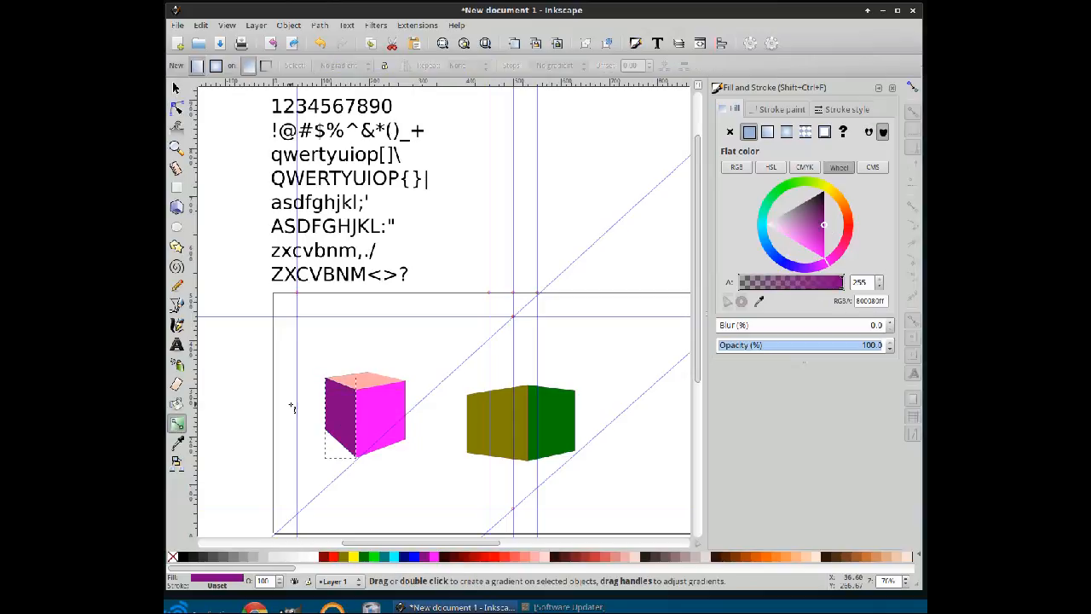
{"action": "mouse_move", "coordinate": [259, 265]}
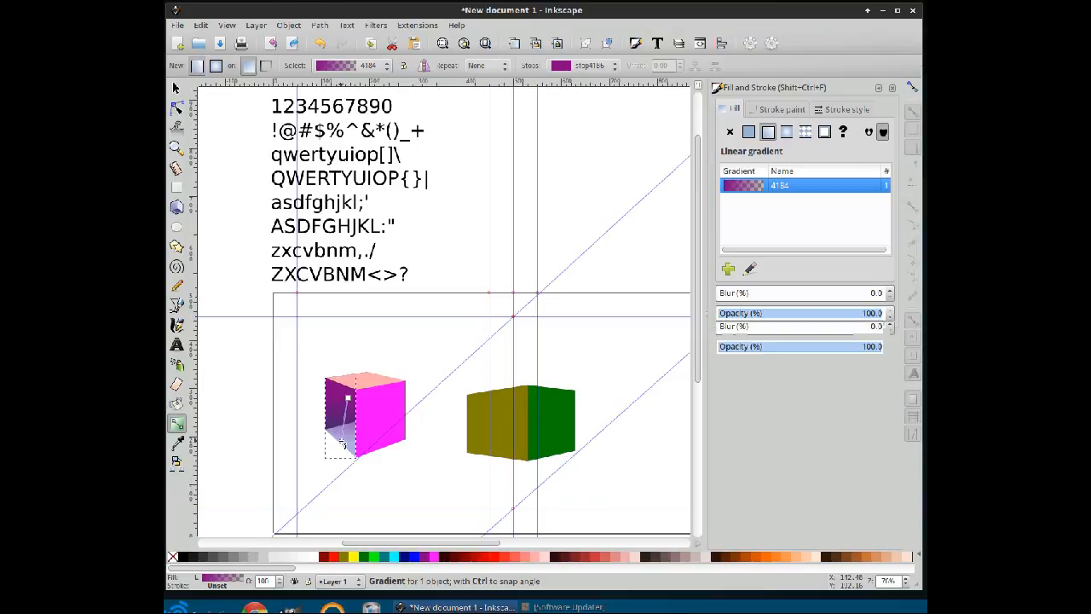
{"action": "left_click", "coordinate": [748, 131]}
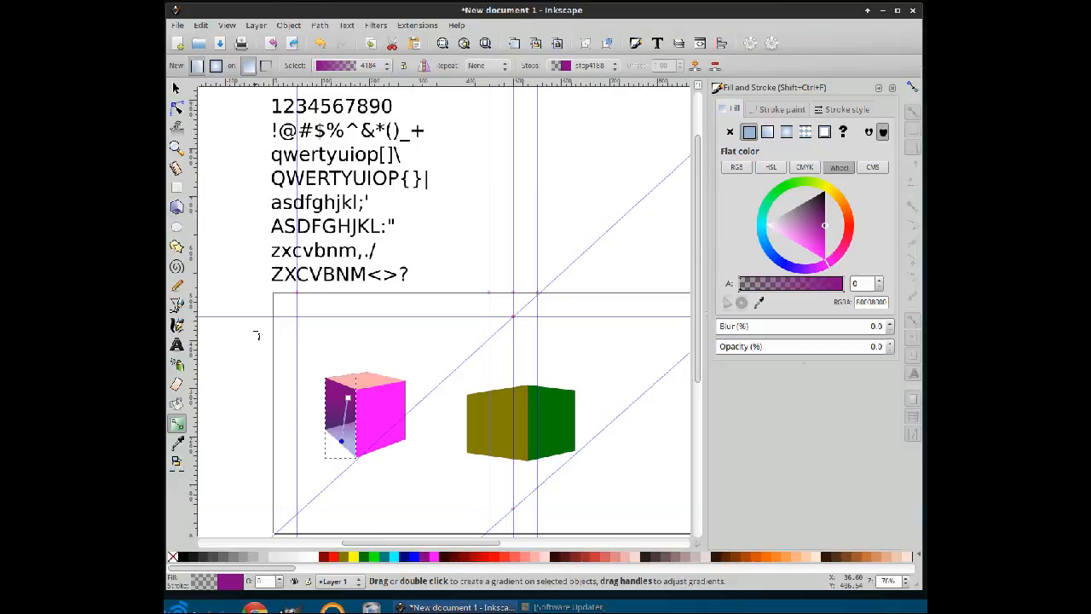
{"action": "mouse_move", "coordinate": [249, 242]}
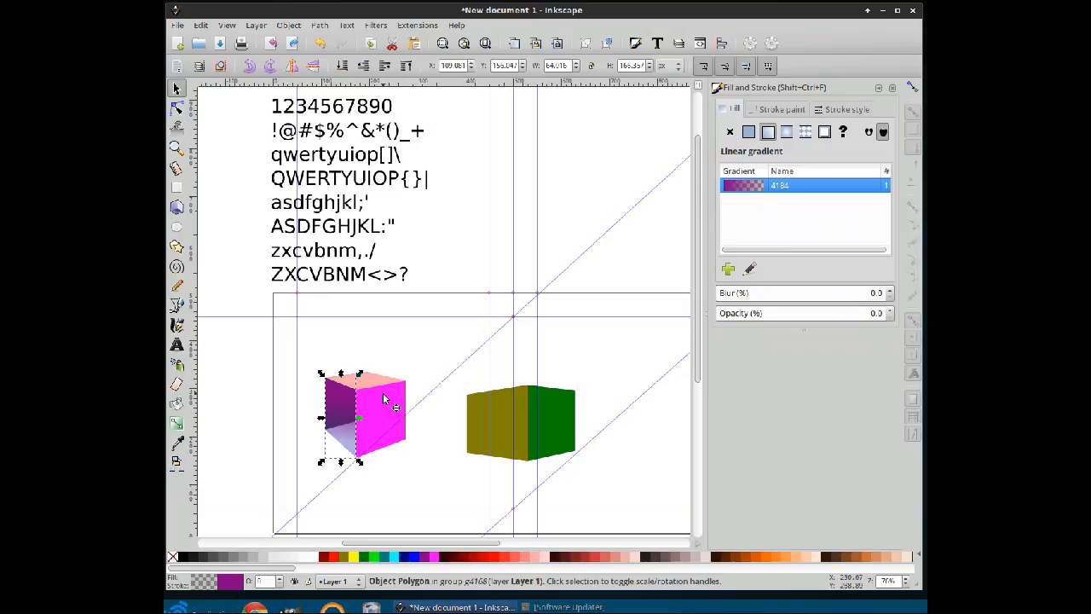
{"action": "mouse_move", "coordinate": [407, 429]}
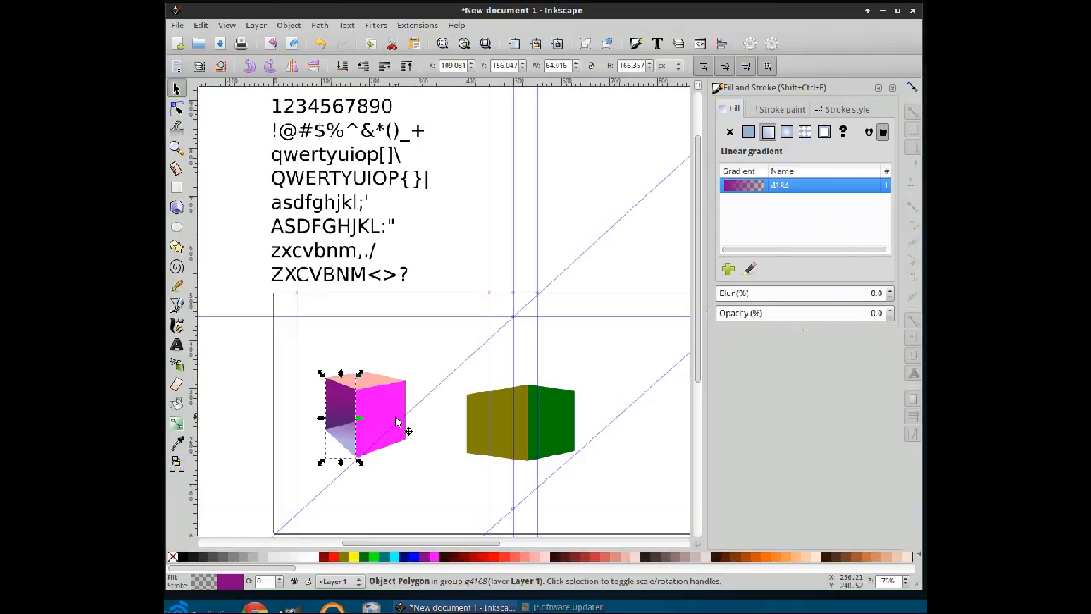